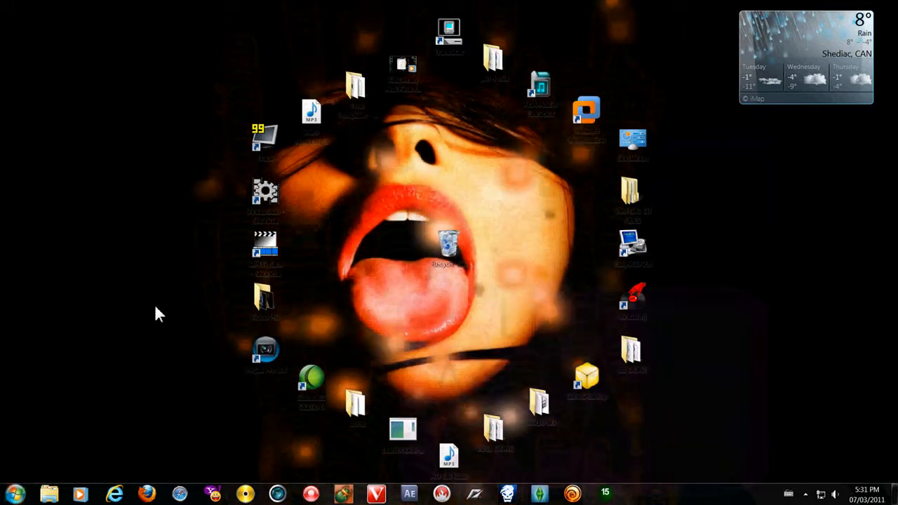
Open the personal user folder from the Start menu in Windows Explorer
left_click(13, 494)
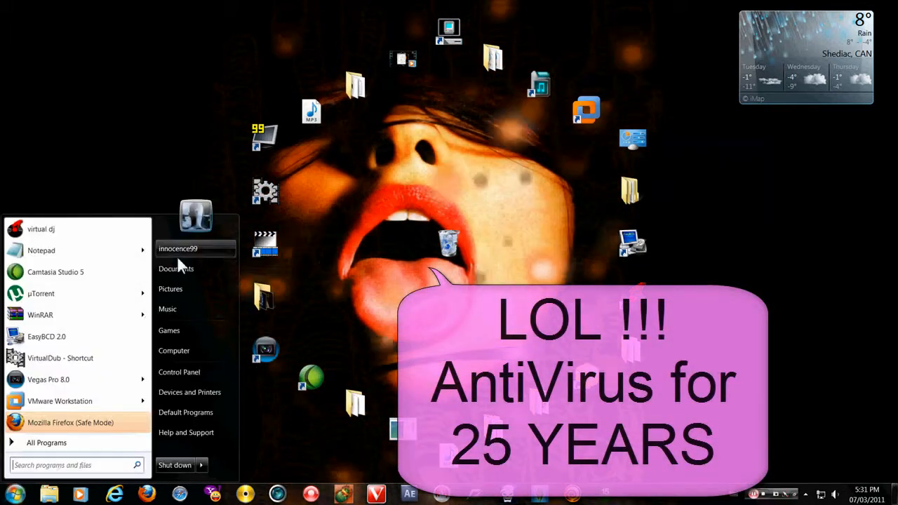
left_click(323, 168)
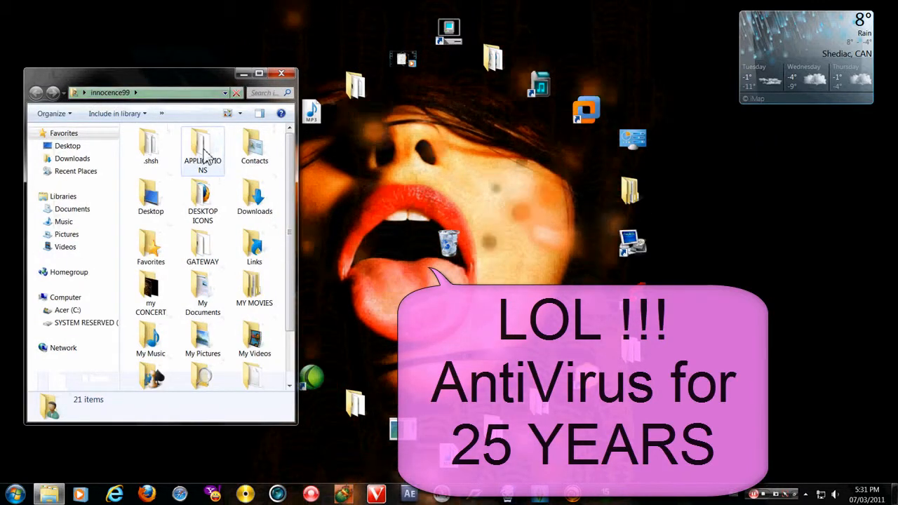
Go to APPLICATIONS > Kaspersky Internet Security 2011 and select the kis11.0.1.400 en_US.msi installer
double_click(202, 147)
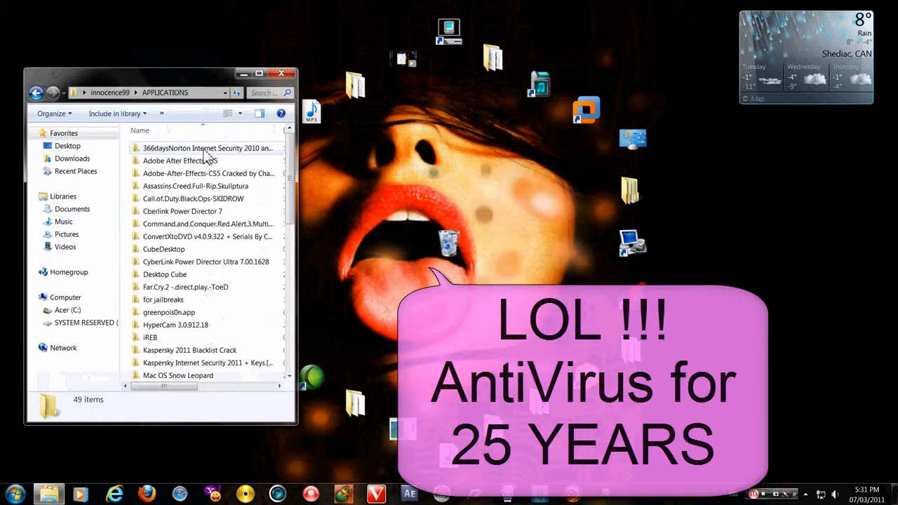
scroll("down", 3)
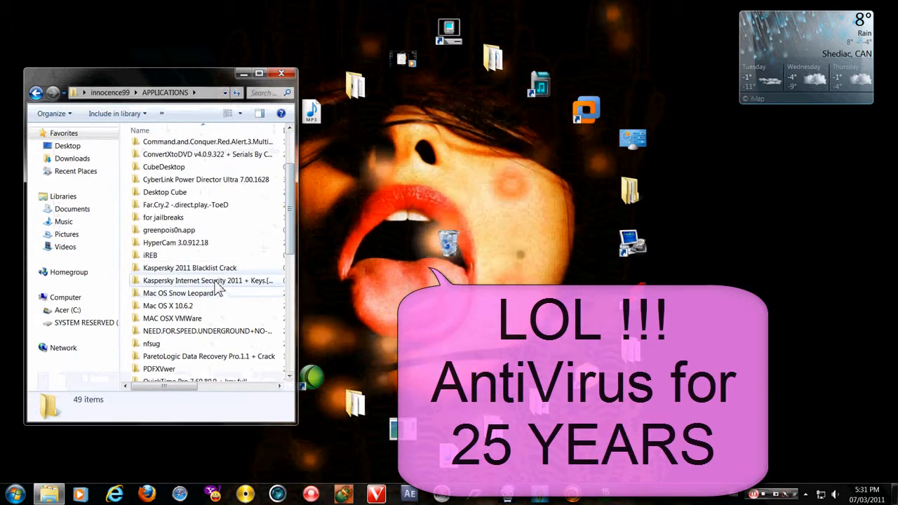
double_click(208, 280)
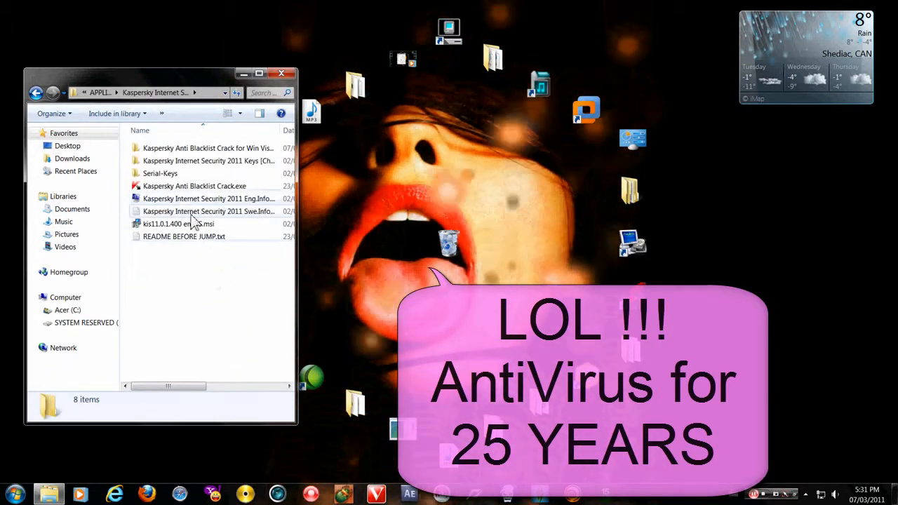
left_click(178, 223)
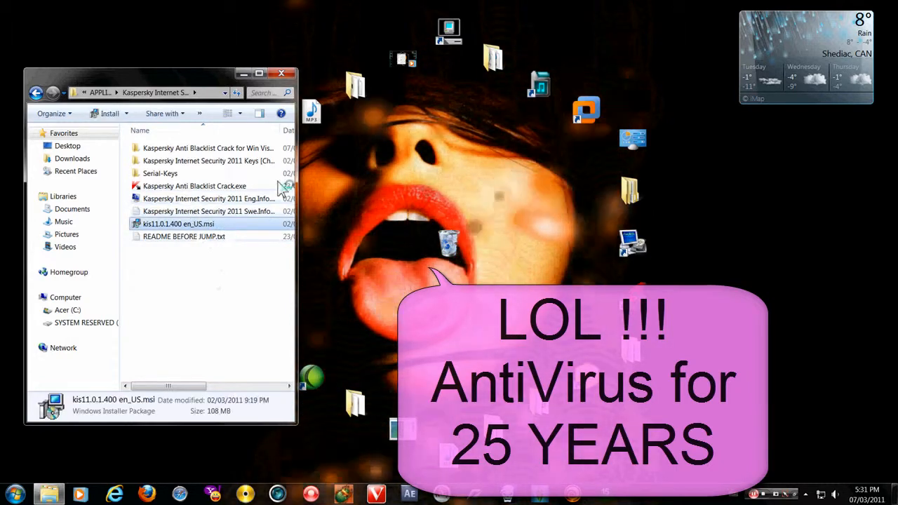
left_click(281, 73)
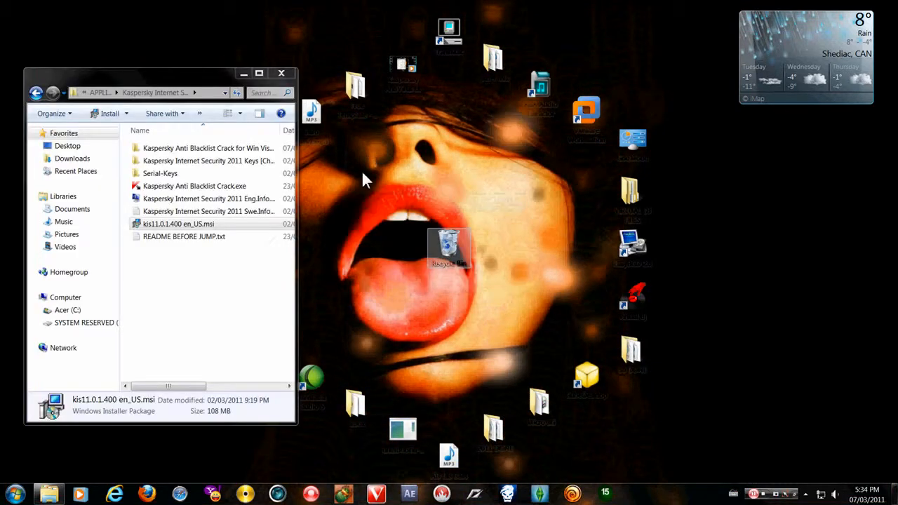
Run the Kaspersky installer, accept the Kaspersky Security Network terms, and install
left_click(281, 73)
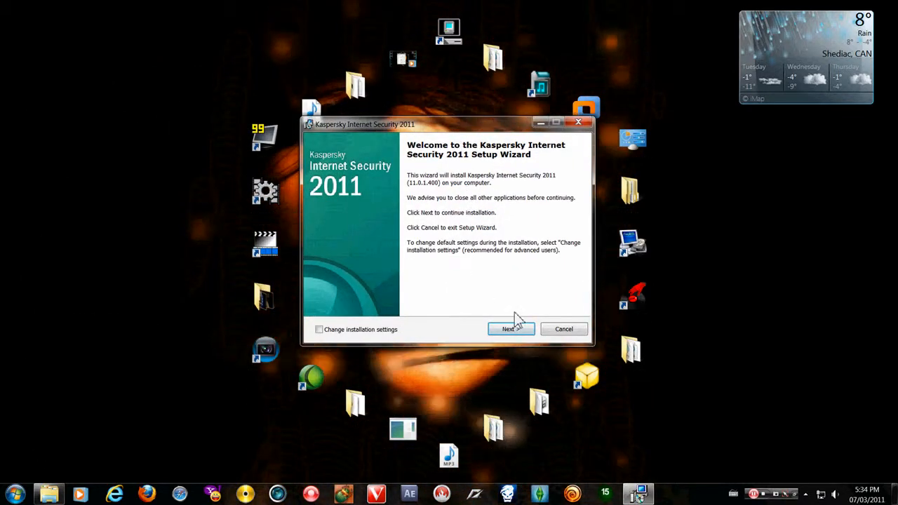
left_click(511, 329)
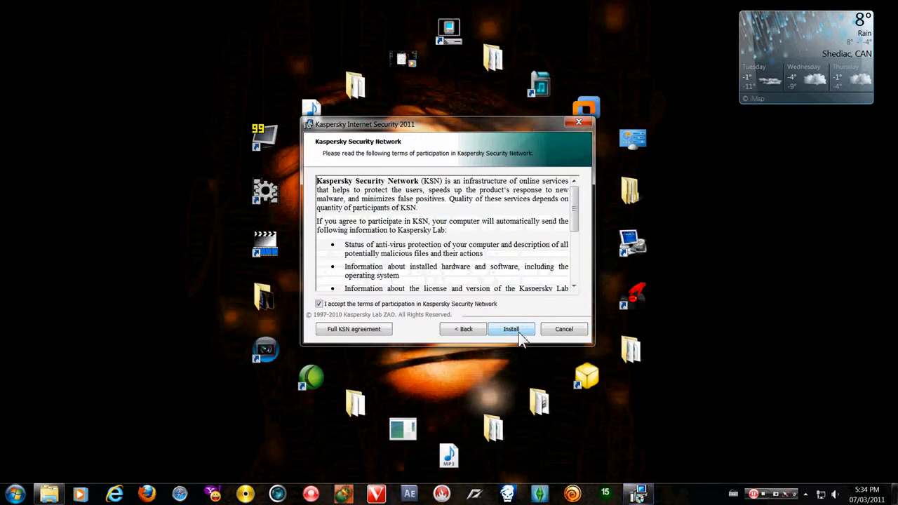
left_click(511, 329)
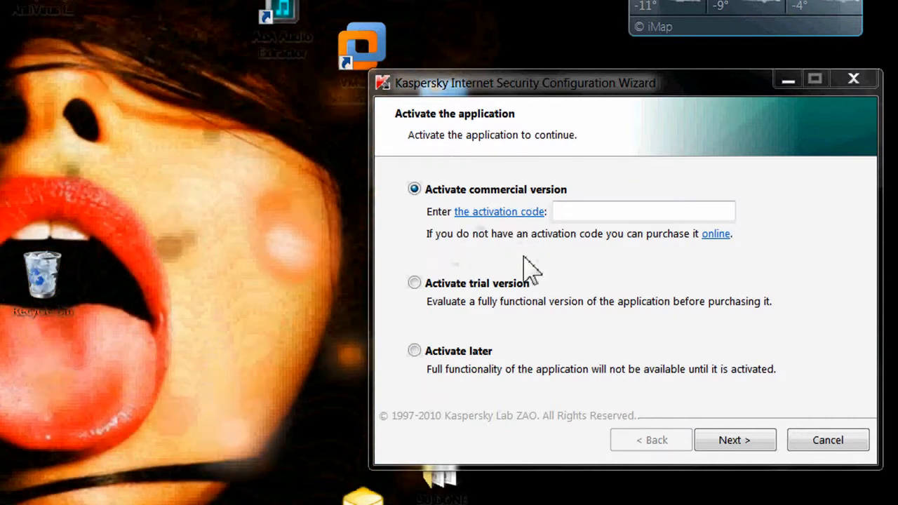
Choose 'Activate later' in the Configuration Wizard and finish it
left_click(414, 351)
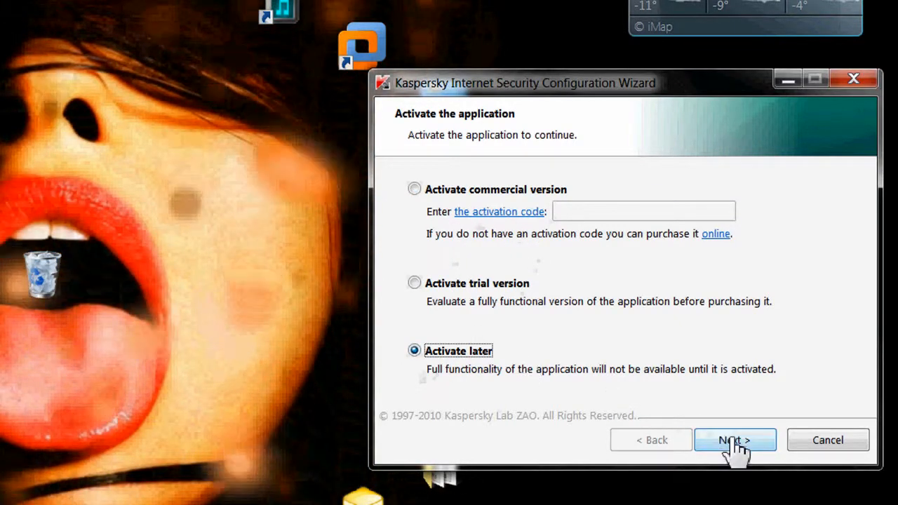
left_click(734, 439)
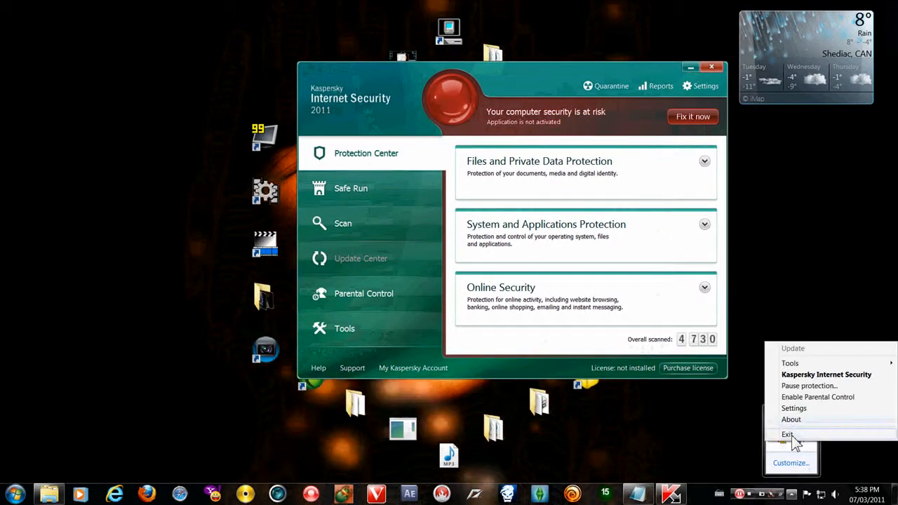
Exit Kaspersky from its system tray icon
left_click(787, 434)
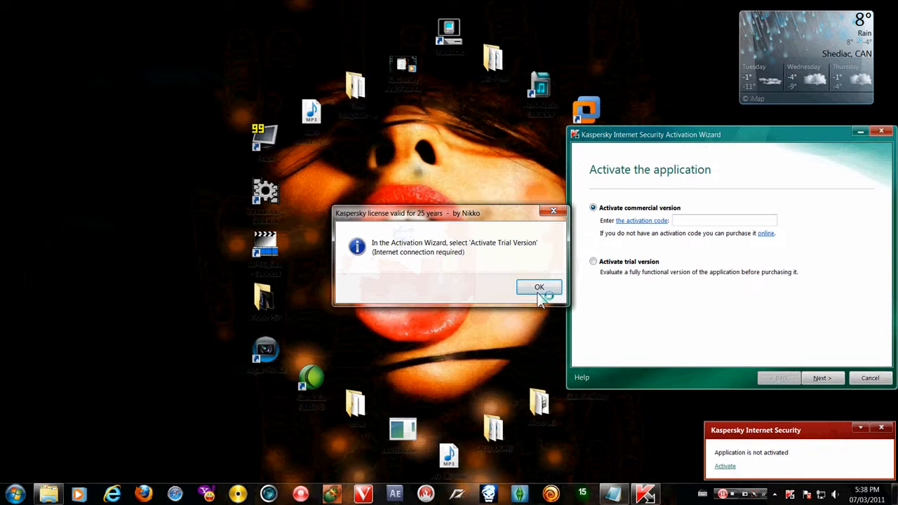
Dismiss the license message, activate the trial version, and close the Activation Wizard
left_click(539, 287)
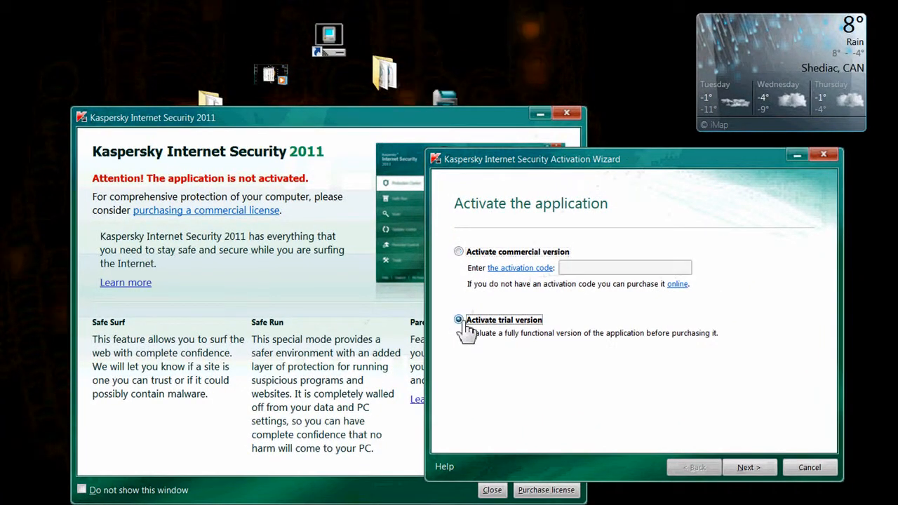
left_click(749, 467)
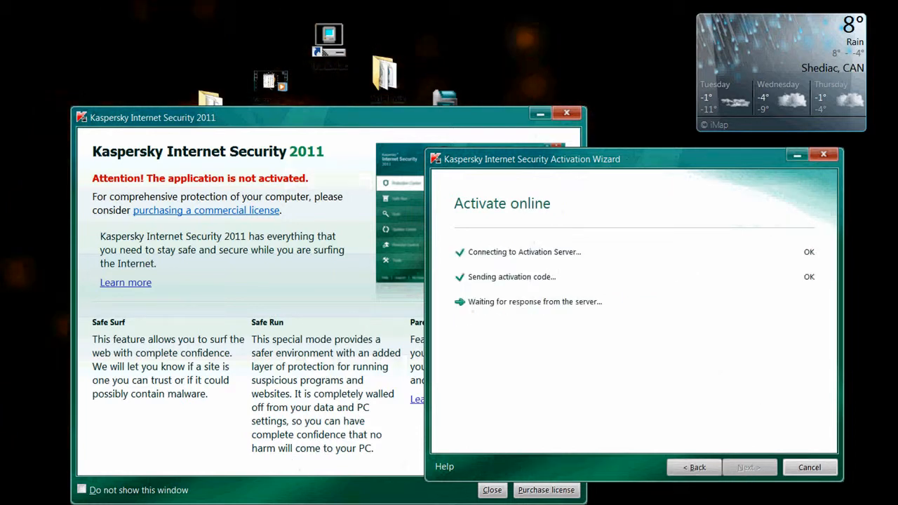
mouse_move(505, 130)
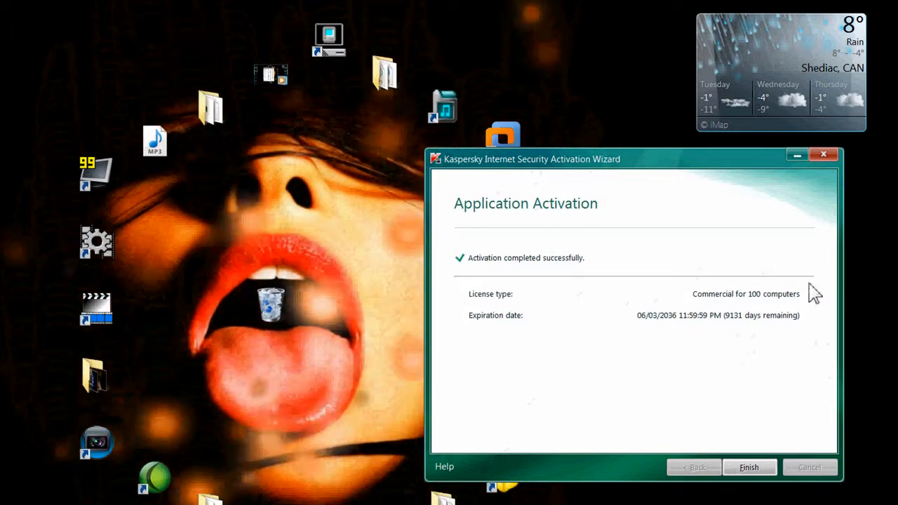
left_click(749, 467)
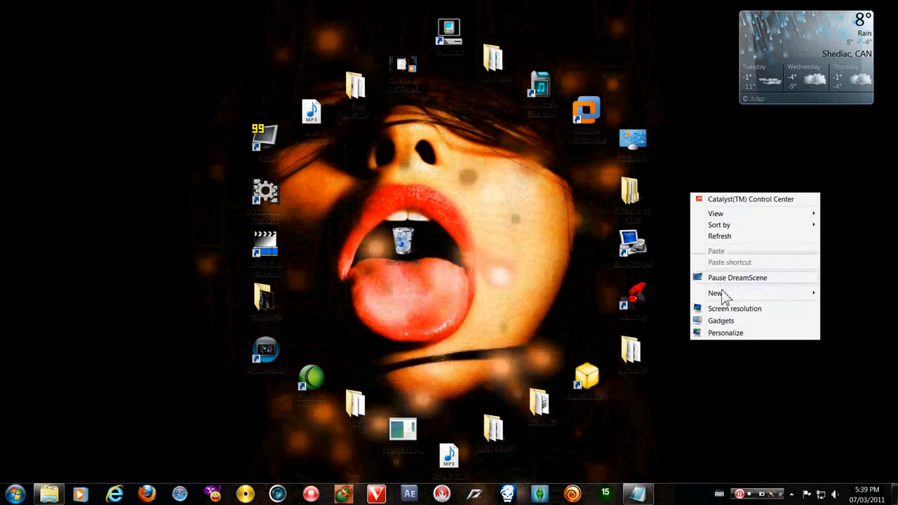
Add Kaspersky Gadget from the desktop gadget gallery
left_click(721, 321)
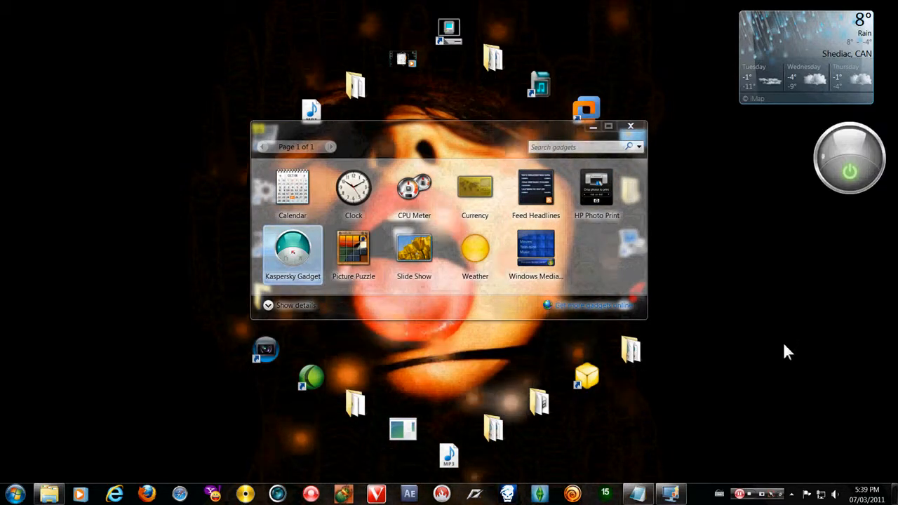
left_click(629, 127)
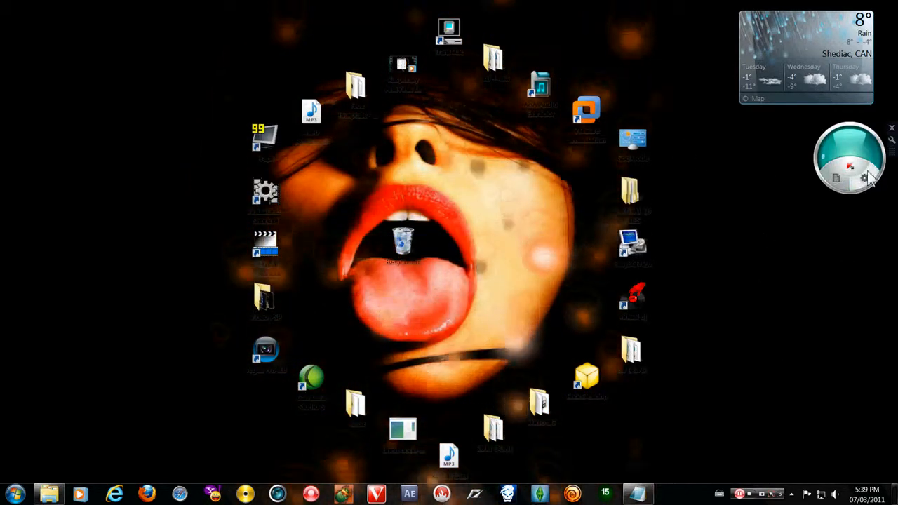